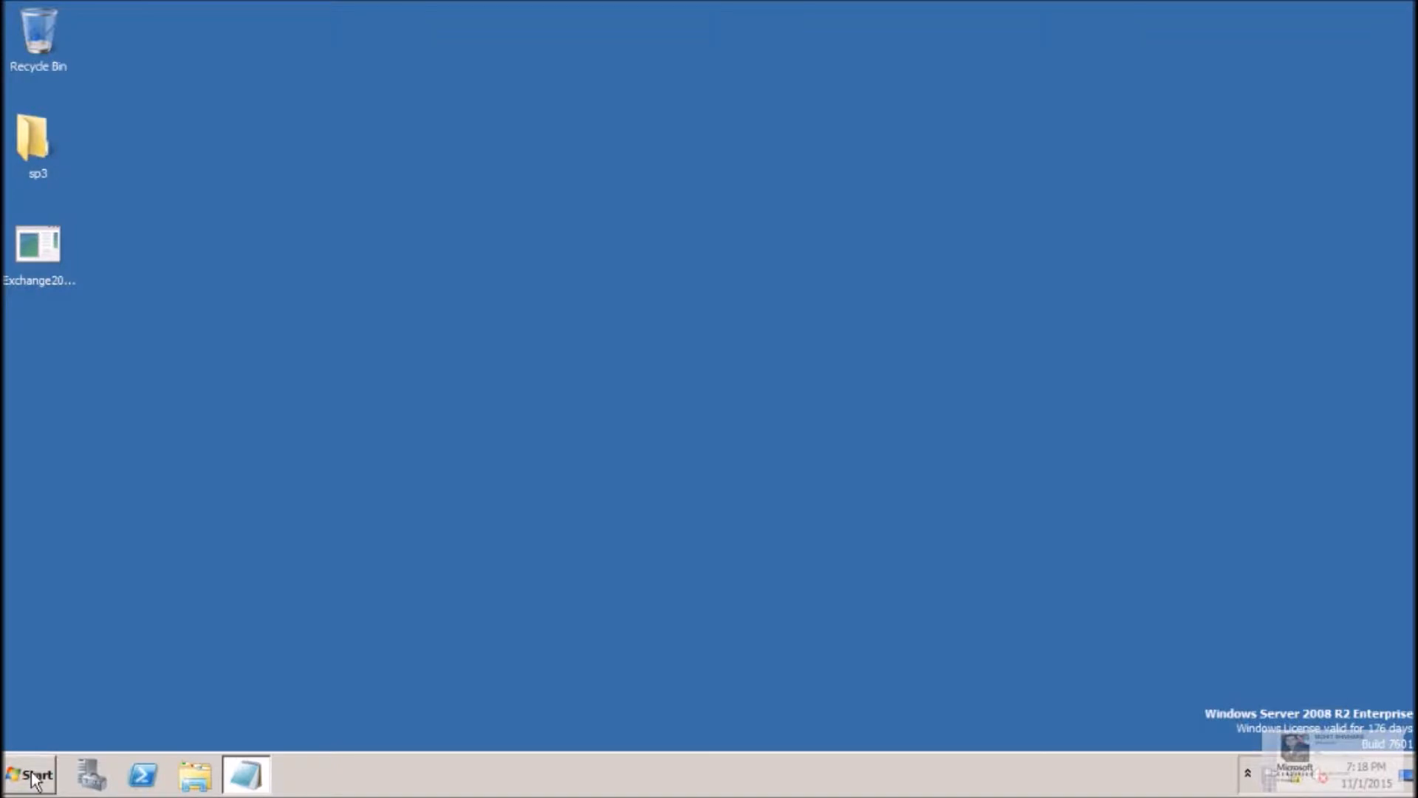
Step: Enter \\192.168.106.144\c$ in the Run dialog
click(33, 770)
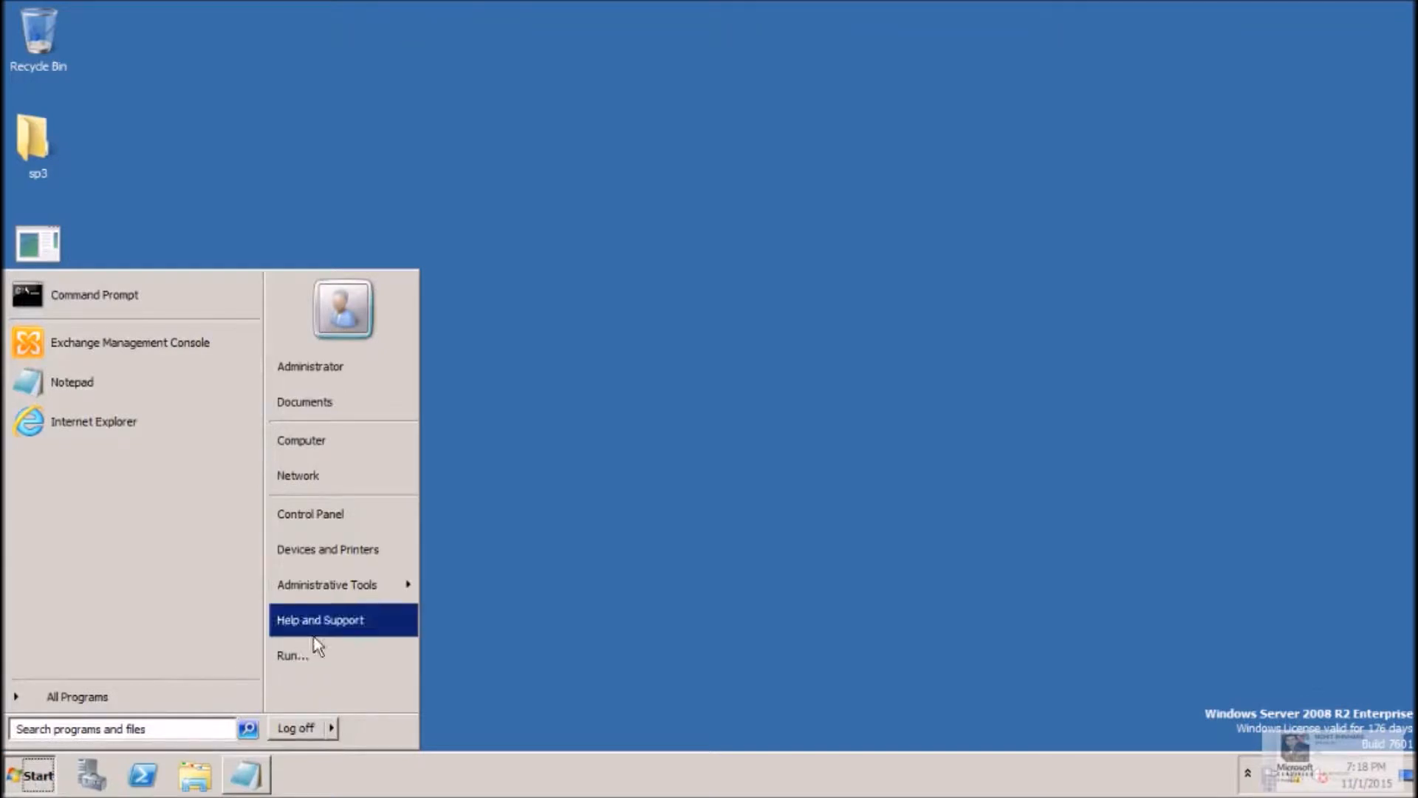
click(292, 655)
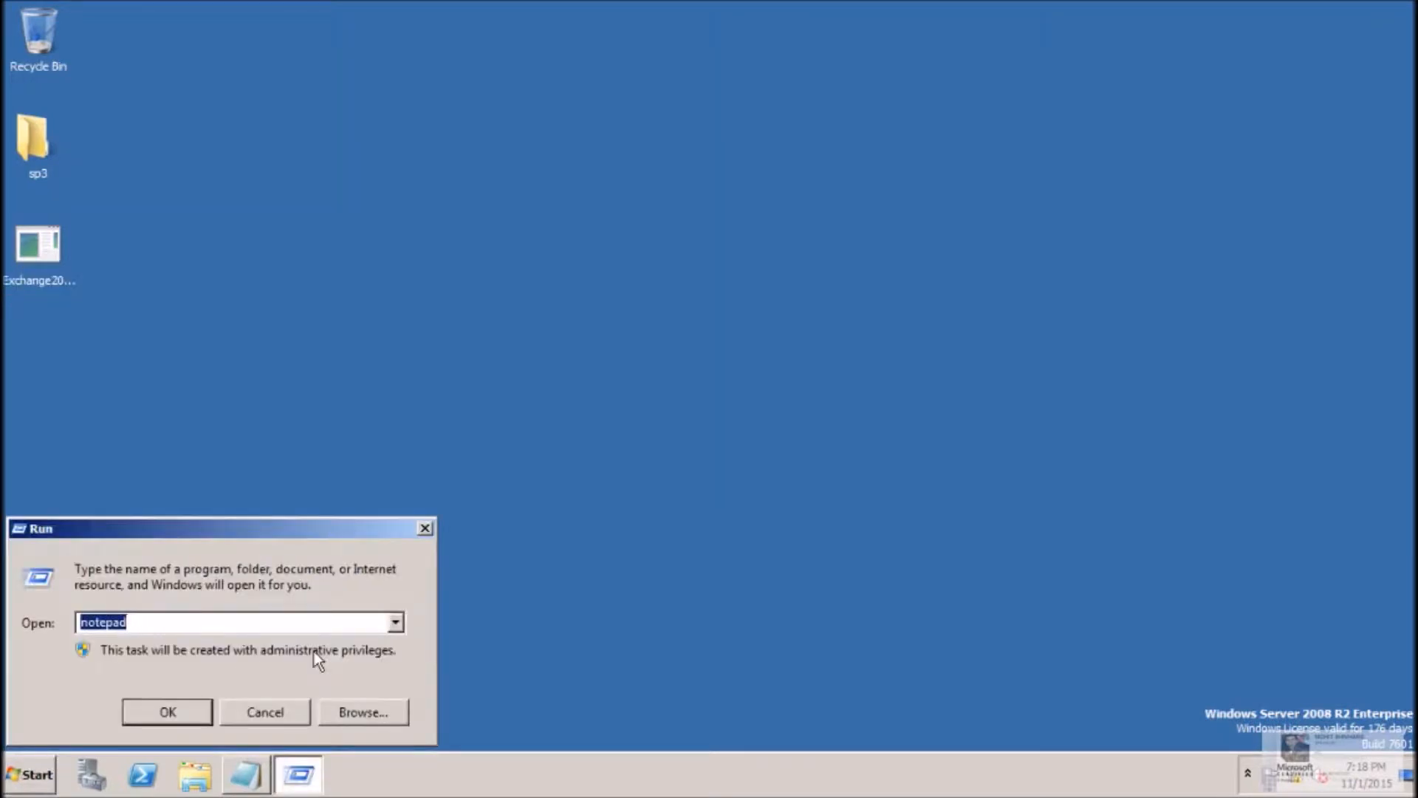
text(\\192.168.106.144\c$)
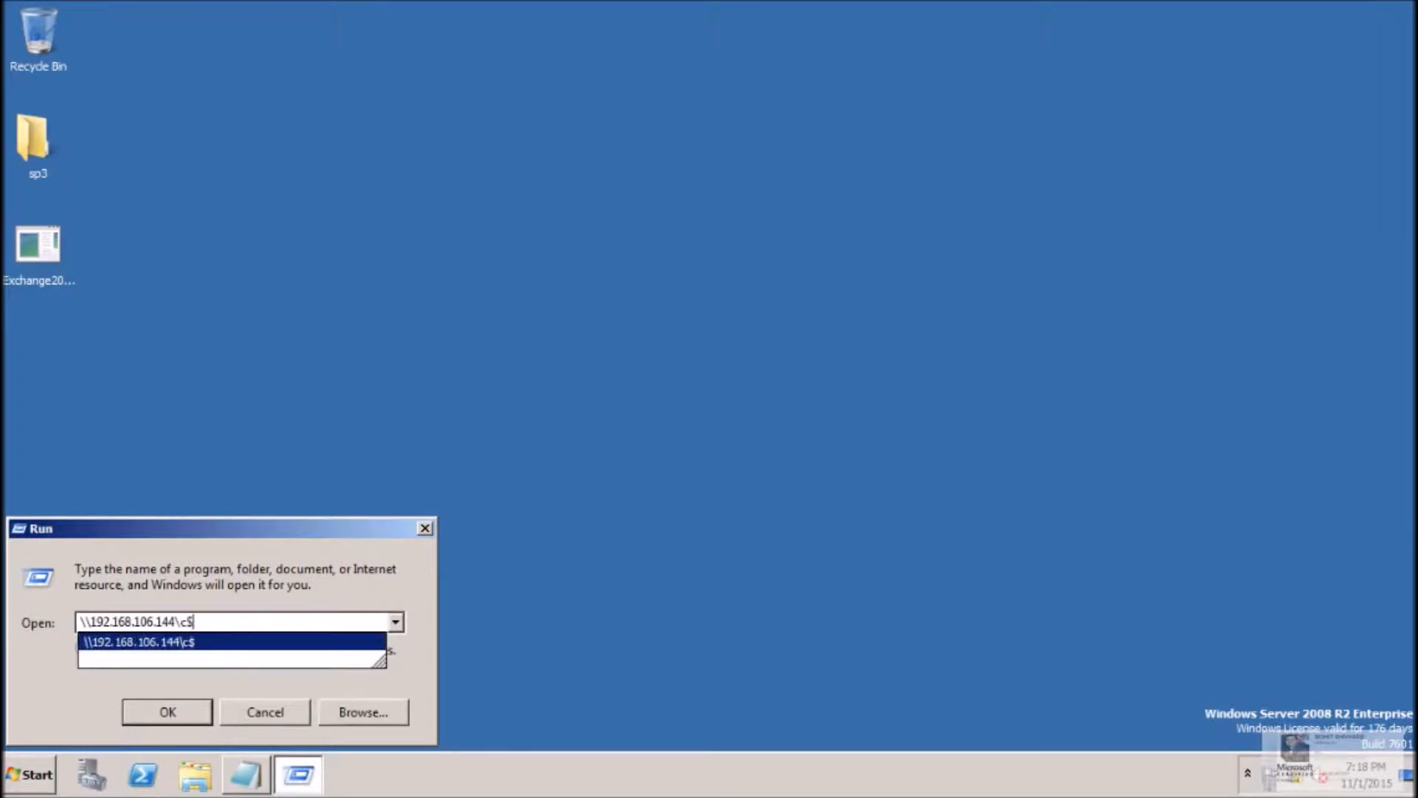
Step: Open the remote c$ share and copy EdgeSubscriptionInfo to Local Disk (C:)
click(166, 712)
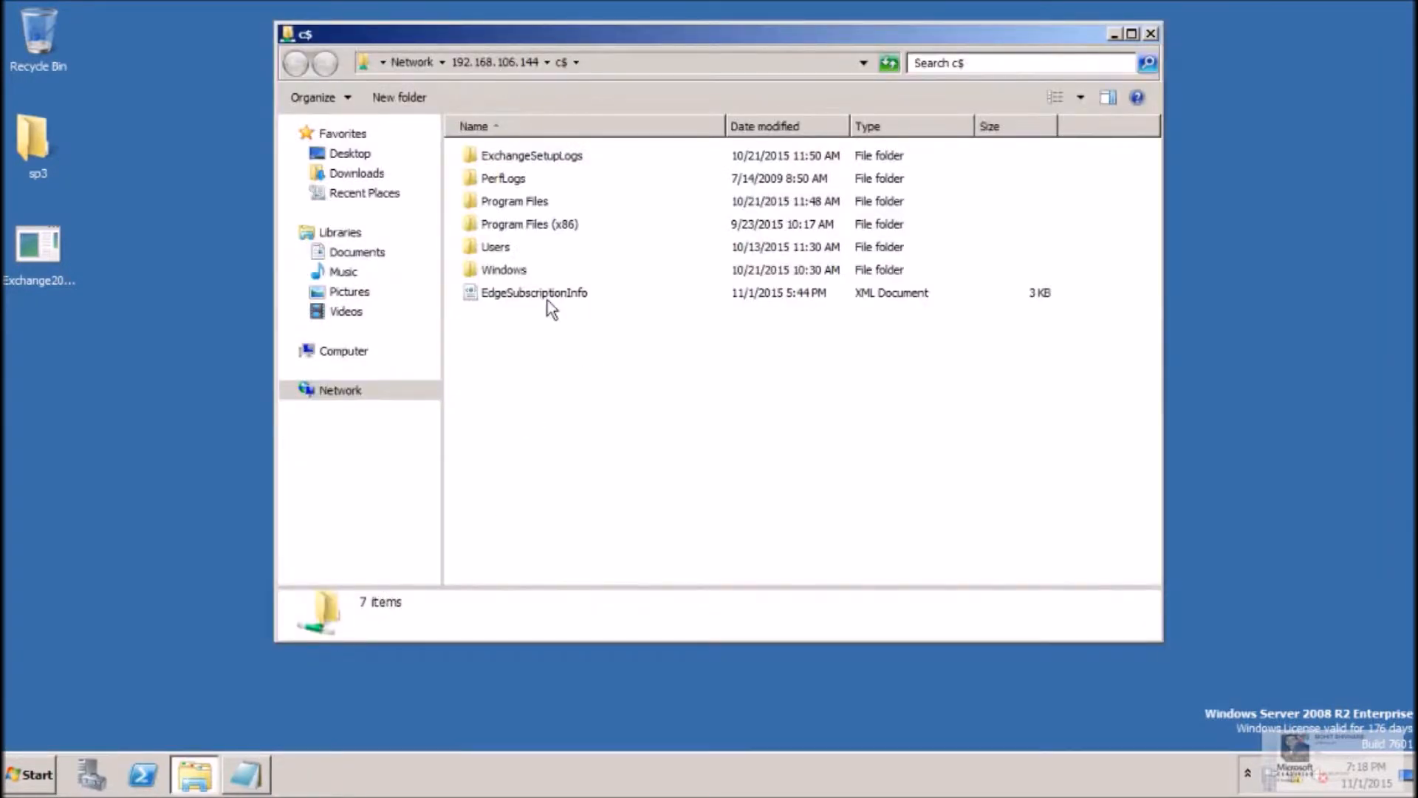
right_click(533, 292)
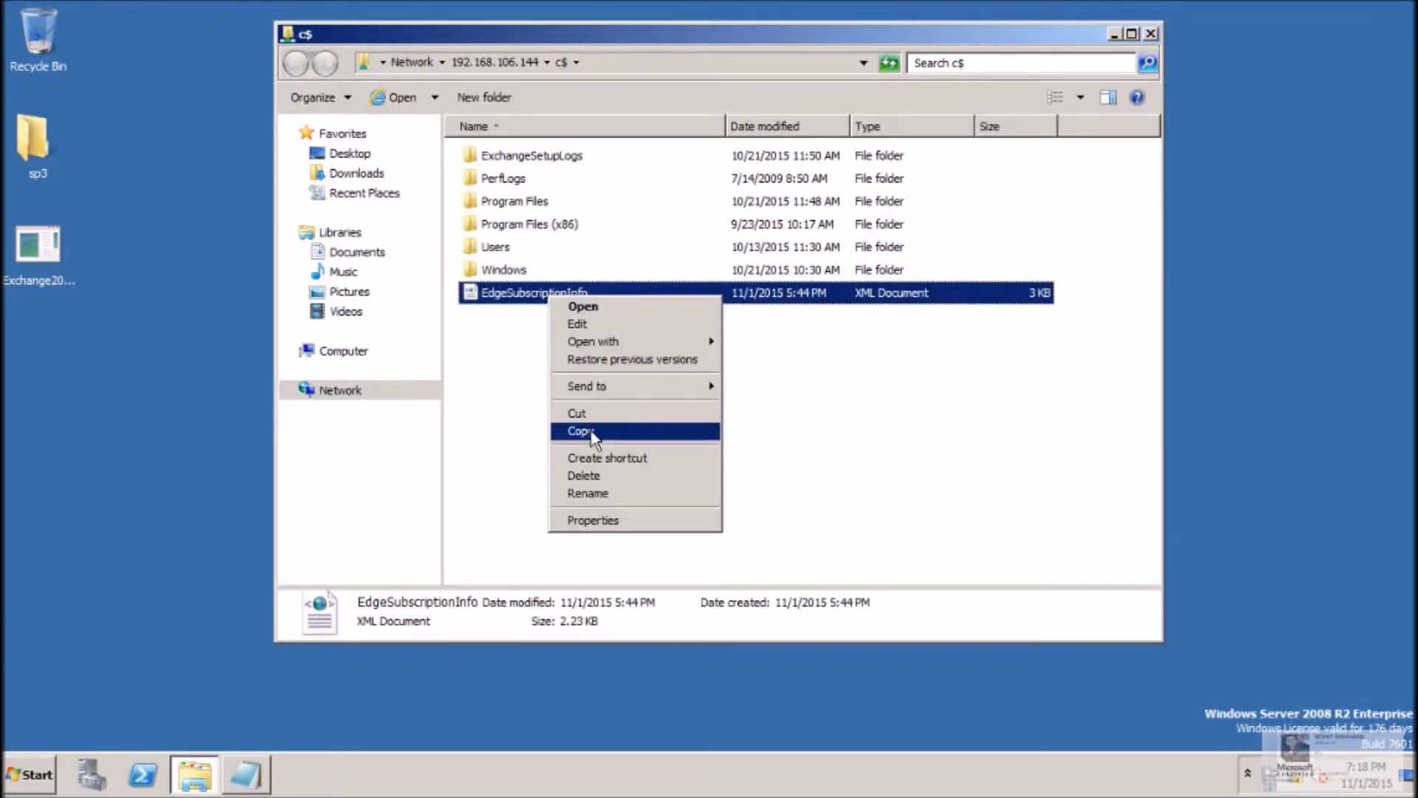
click(580, 430)
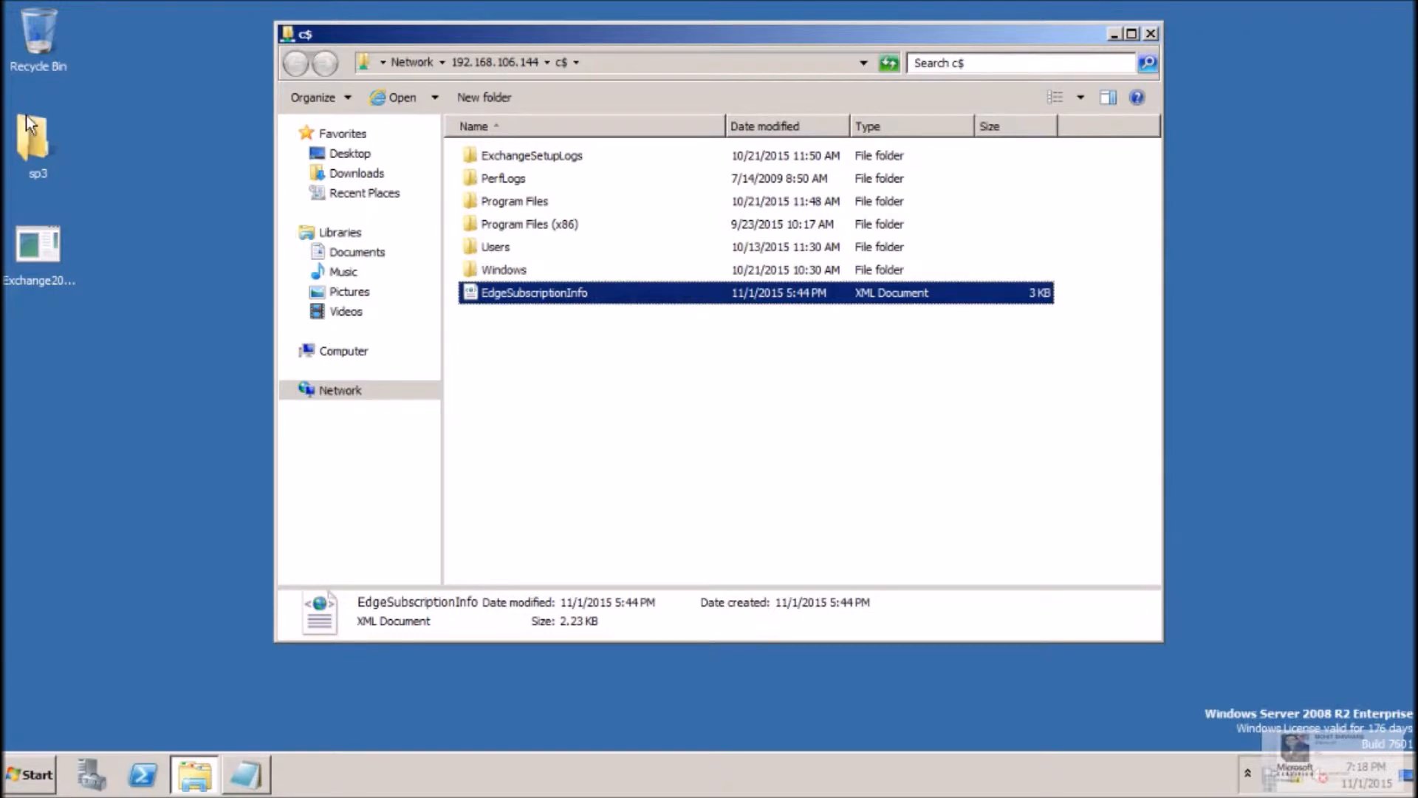
mouse_move(46, 134)
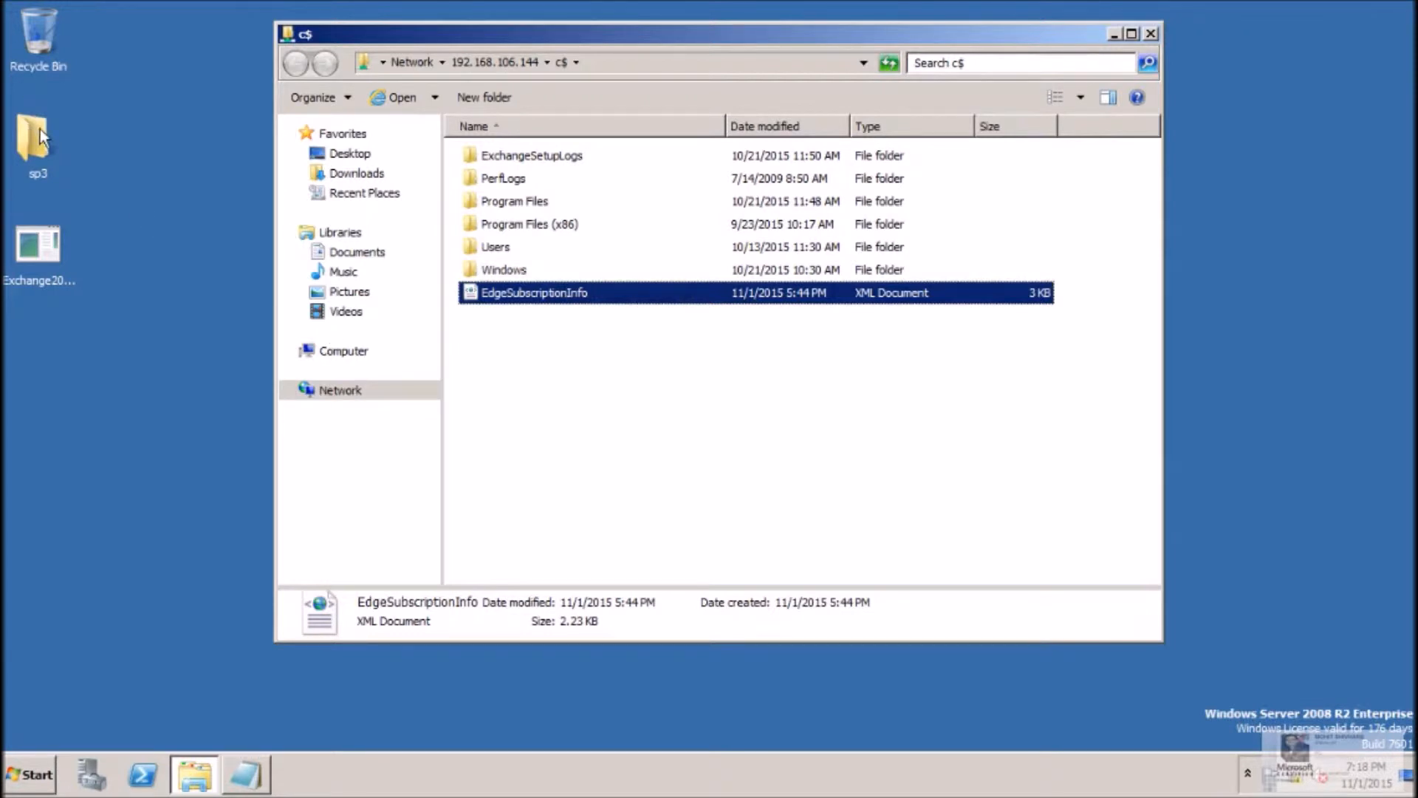
click(31, 776)
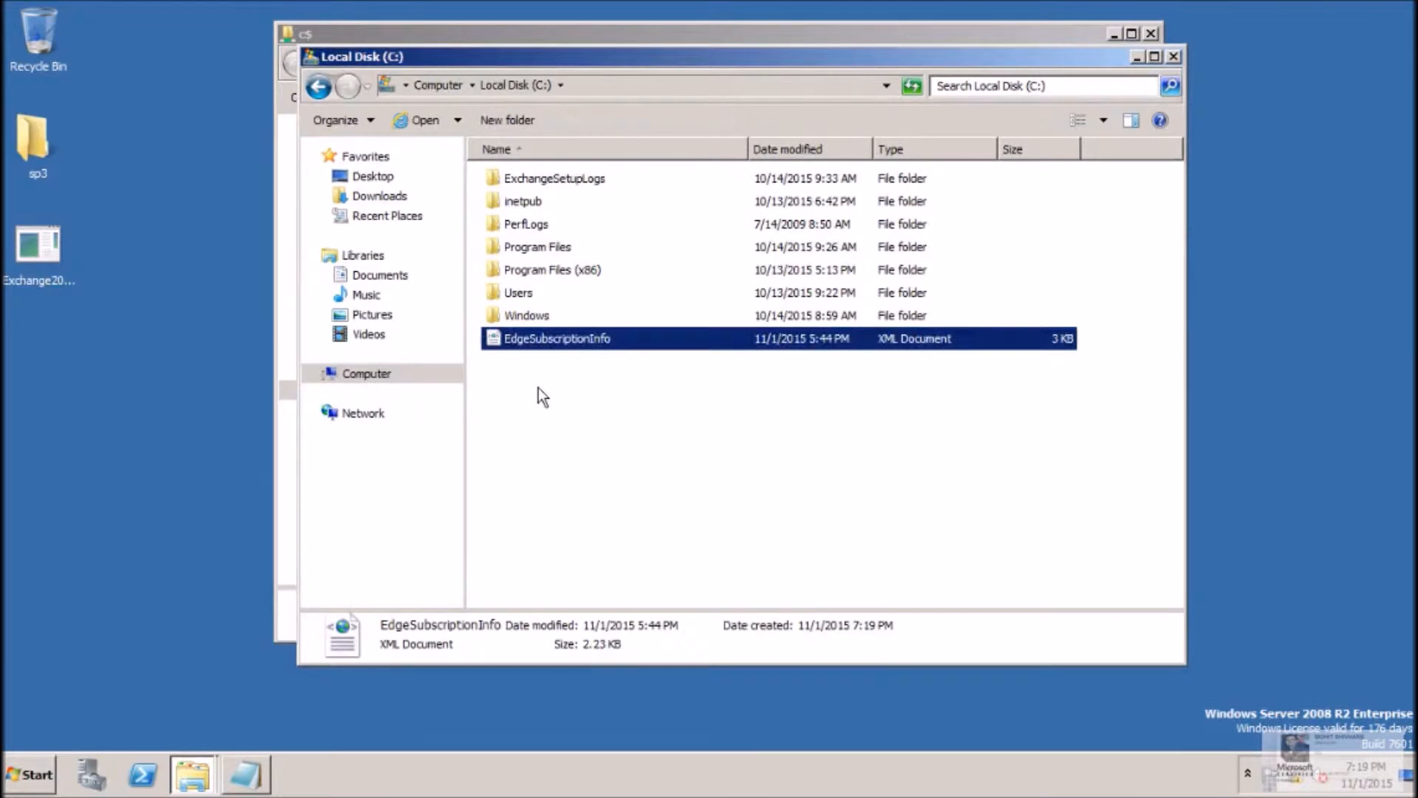
mouse_move(1149, 58)
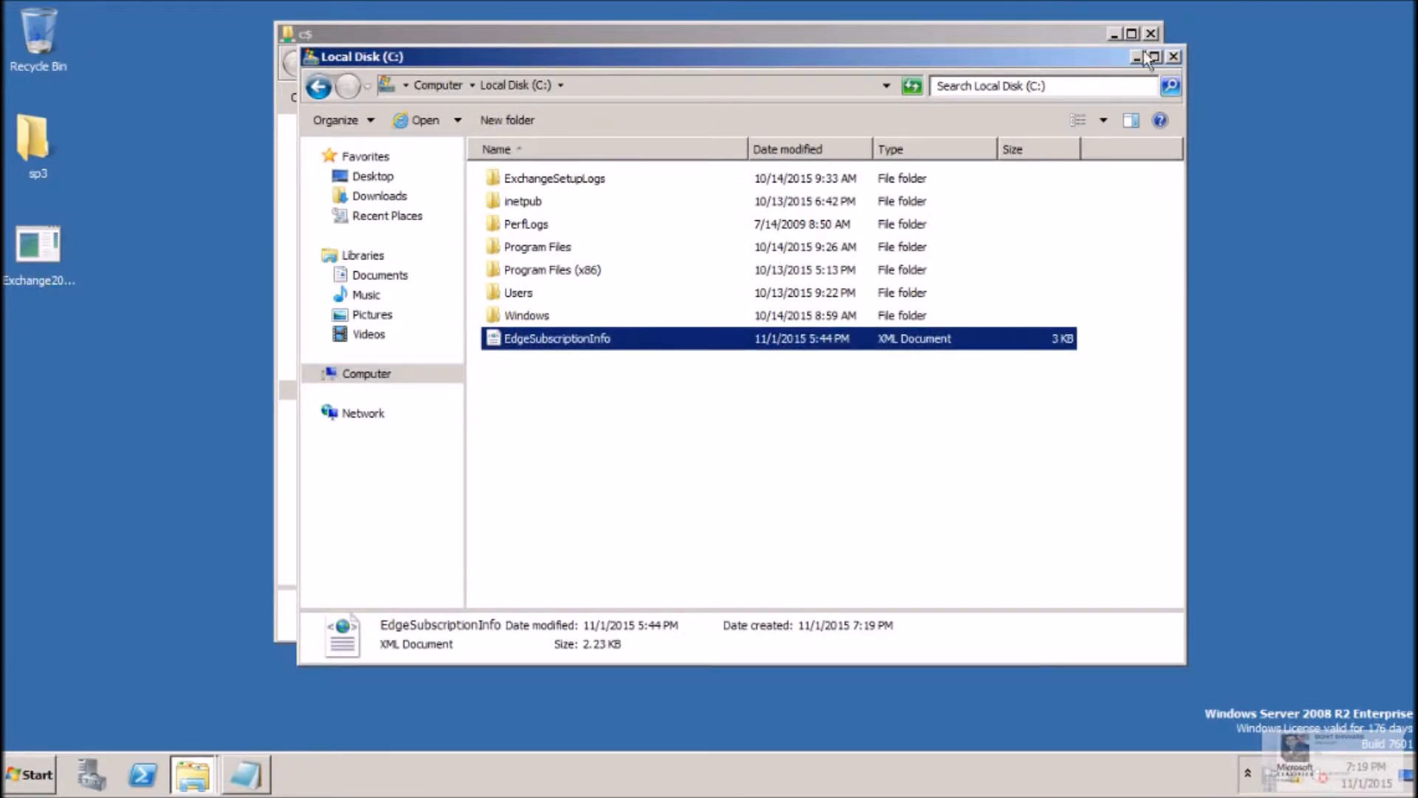
mouse_move(593, 305)
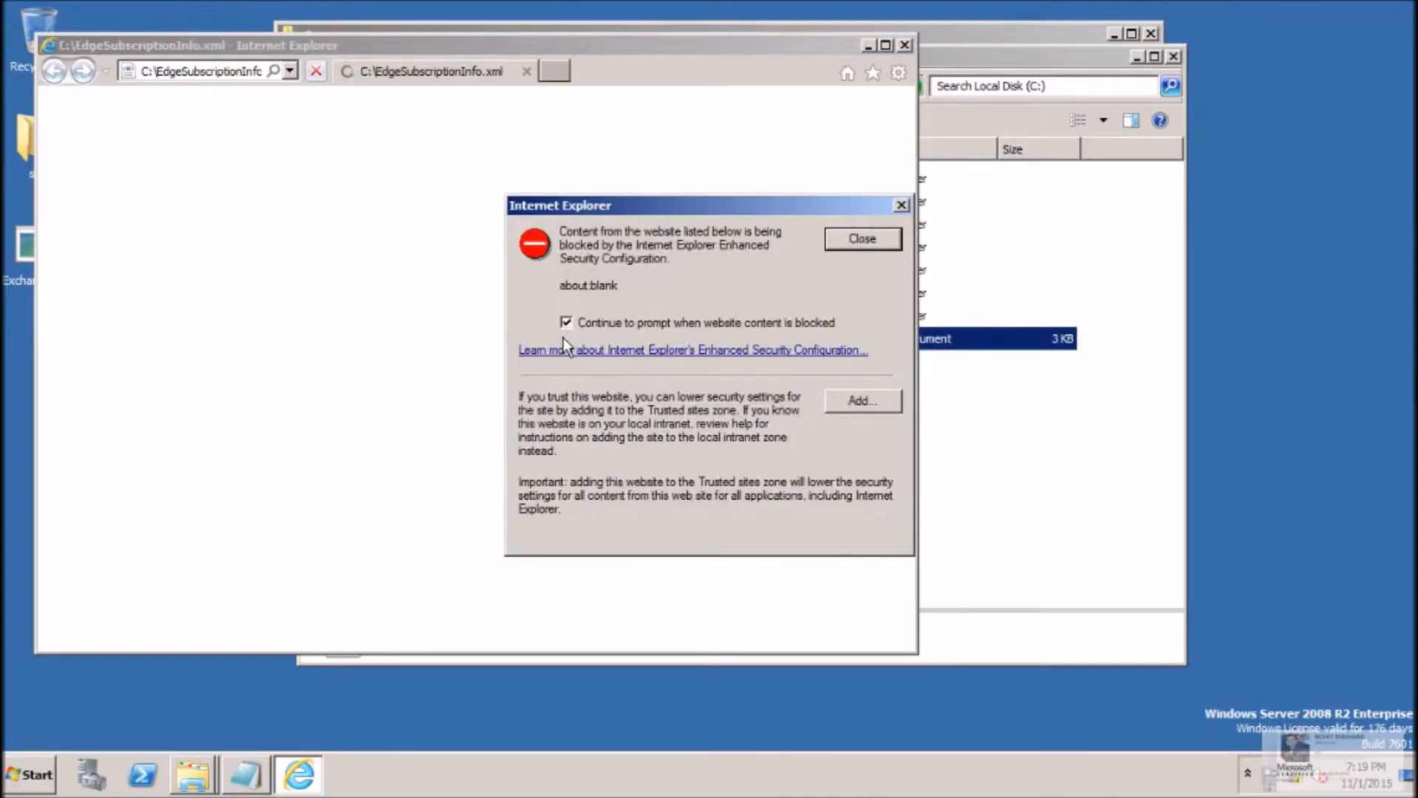
Step: View EdgeSubscriptionInfo.xml in Internet Explorer, dismissing its prompts, then close the browser
click(862, 400)
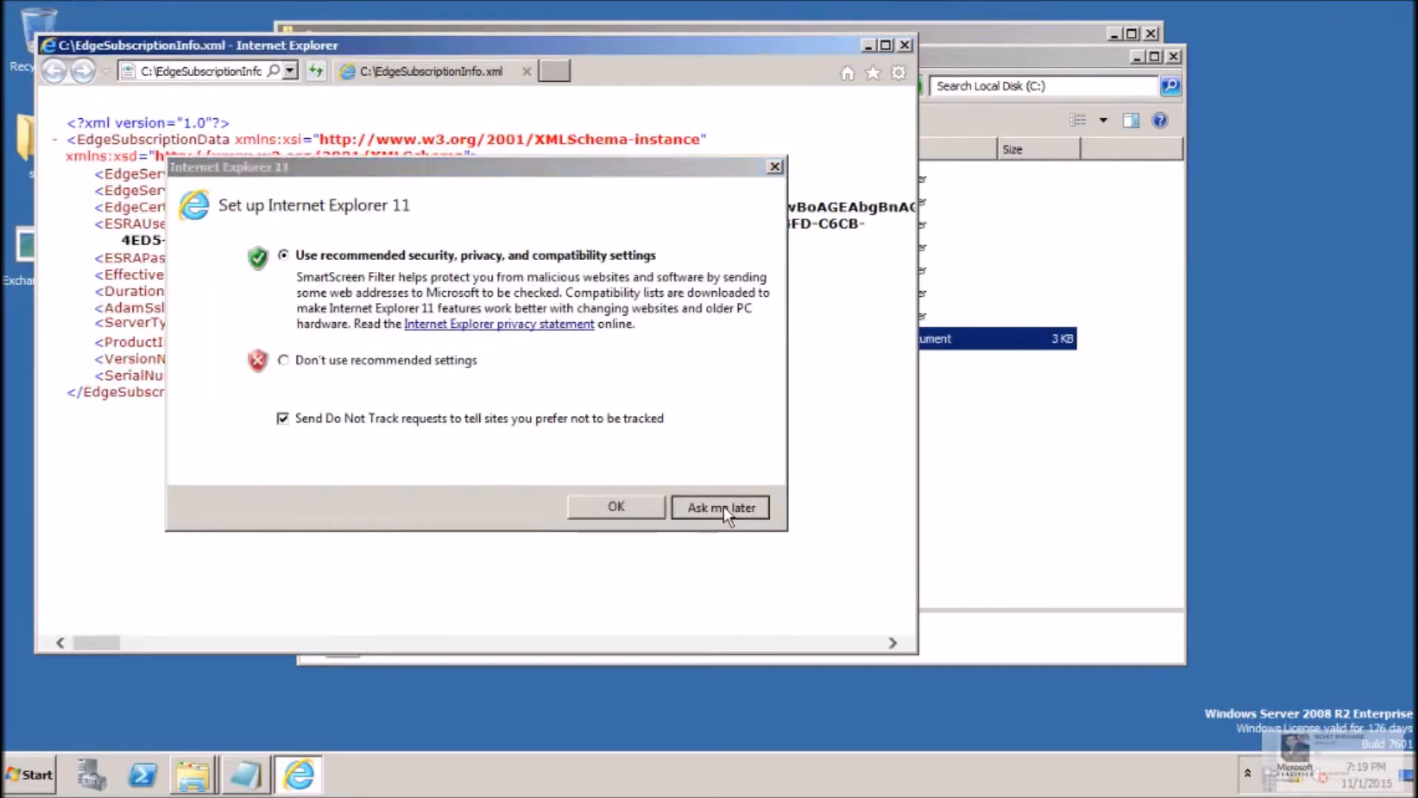
click(719, 507)
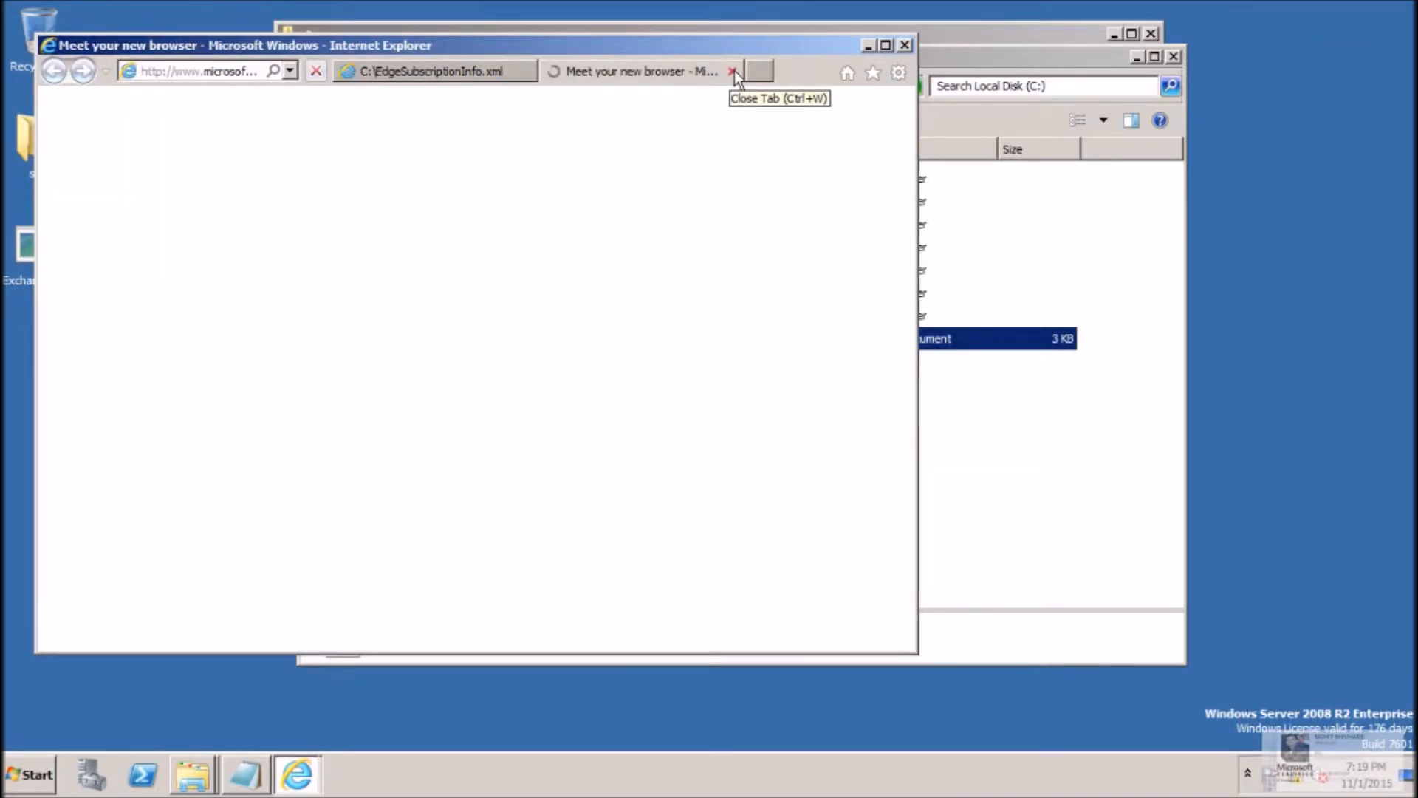
click(729, 72)
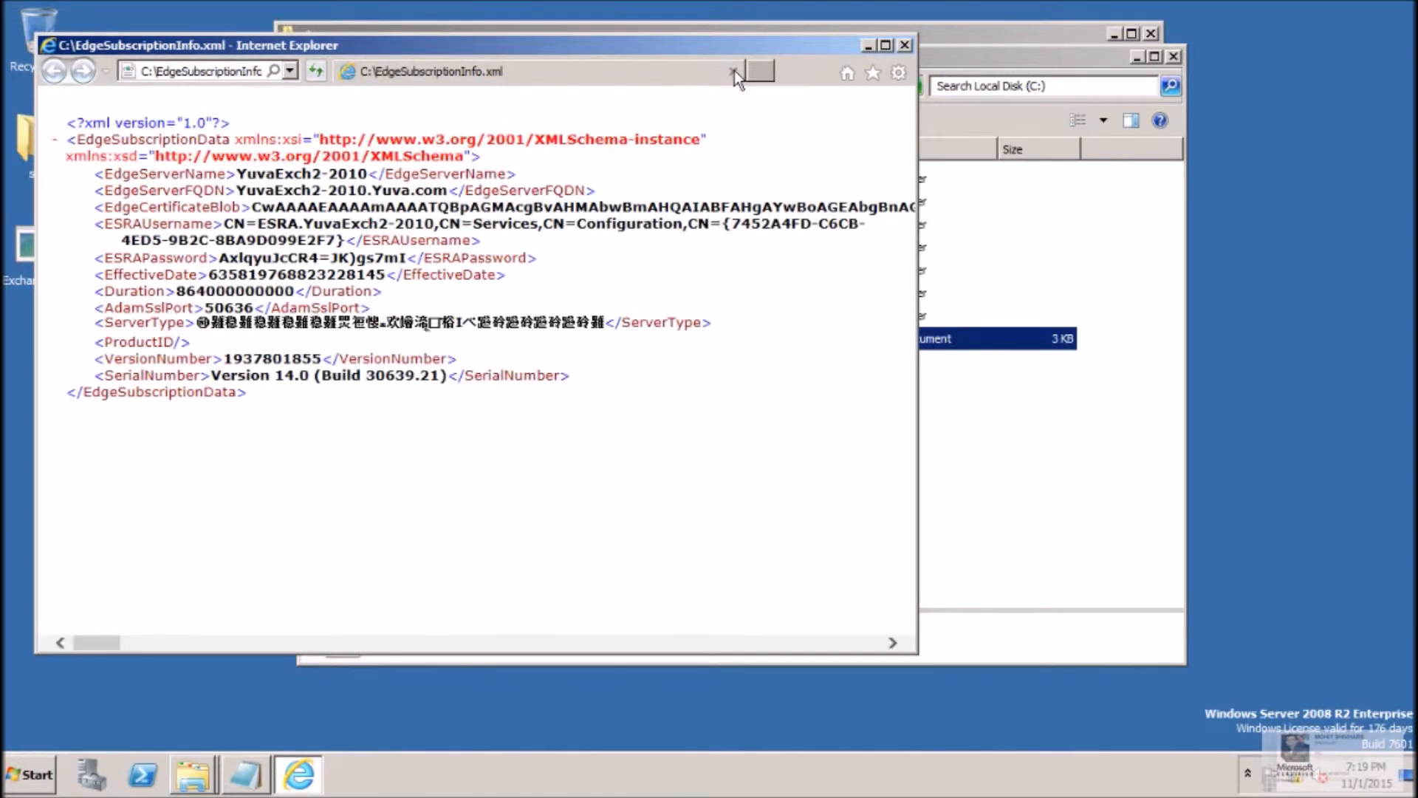
mouse_move(732, 74)
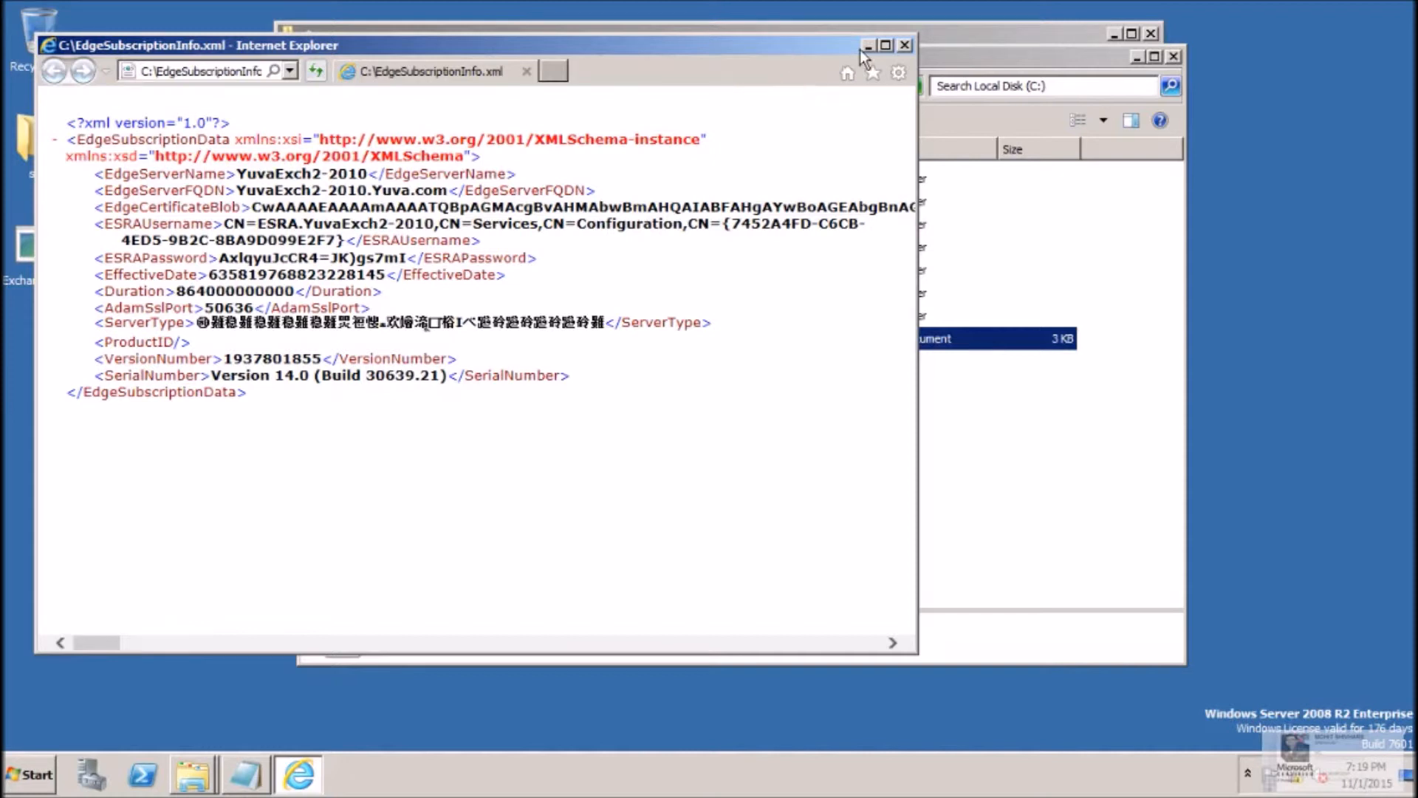
click(905, 46)
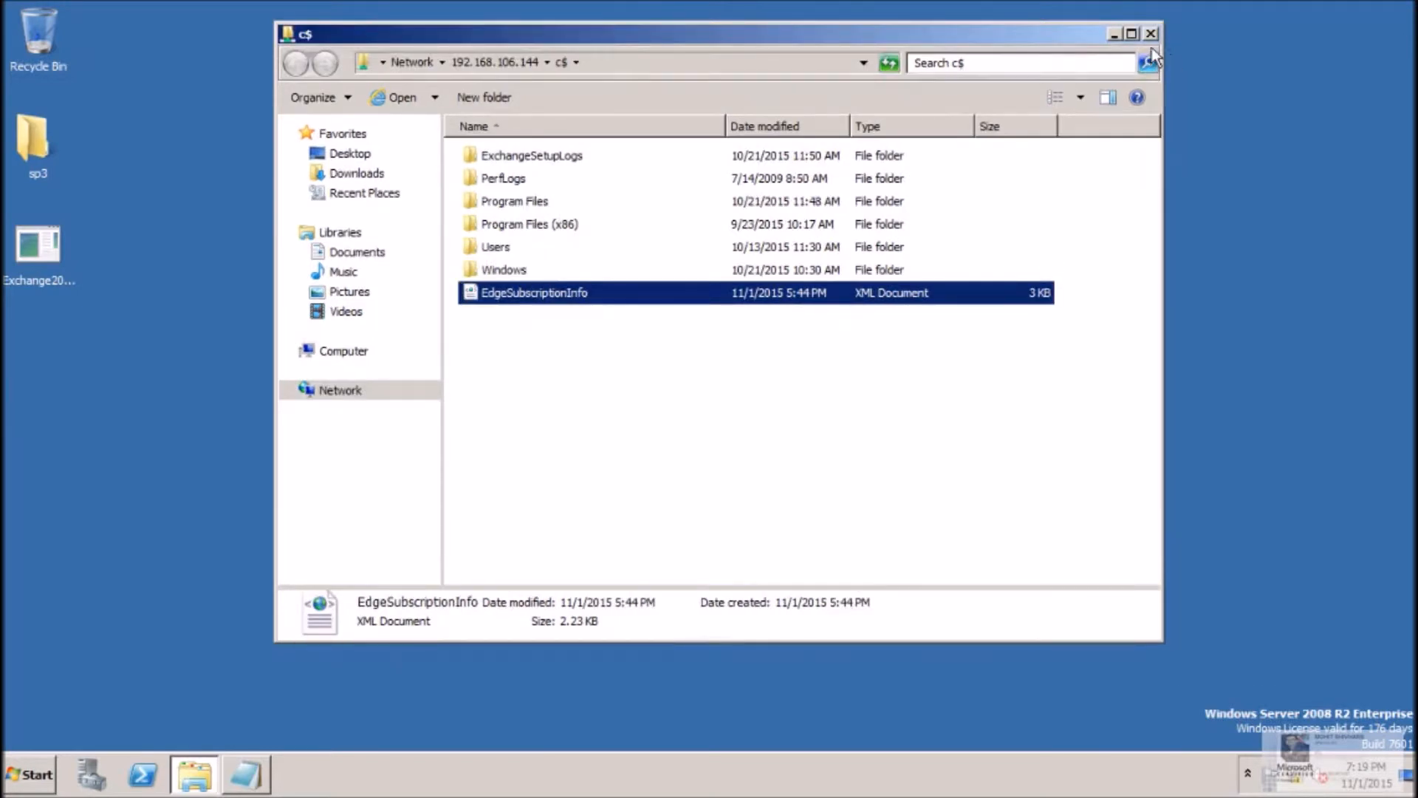
Step: Close the c$ share window and launch Exchange Management Console from the Start menu
click(1151, 33)
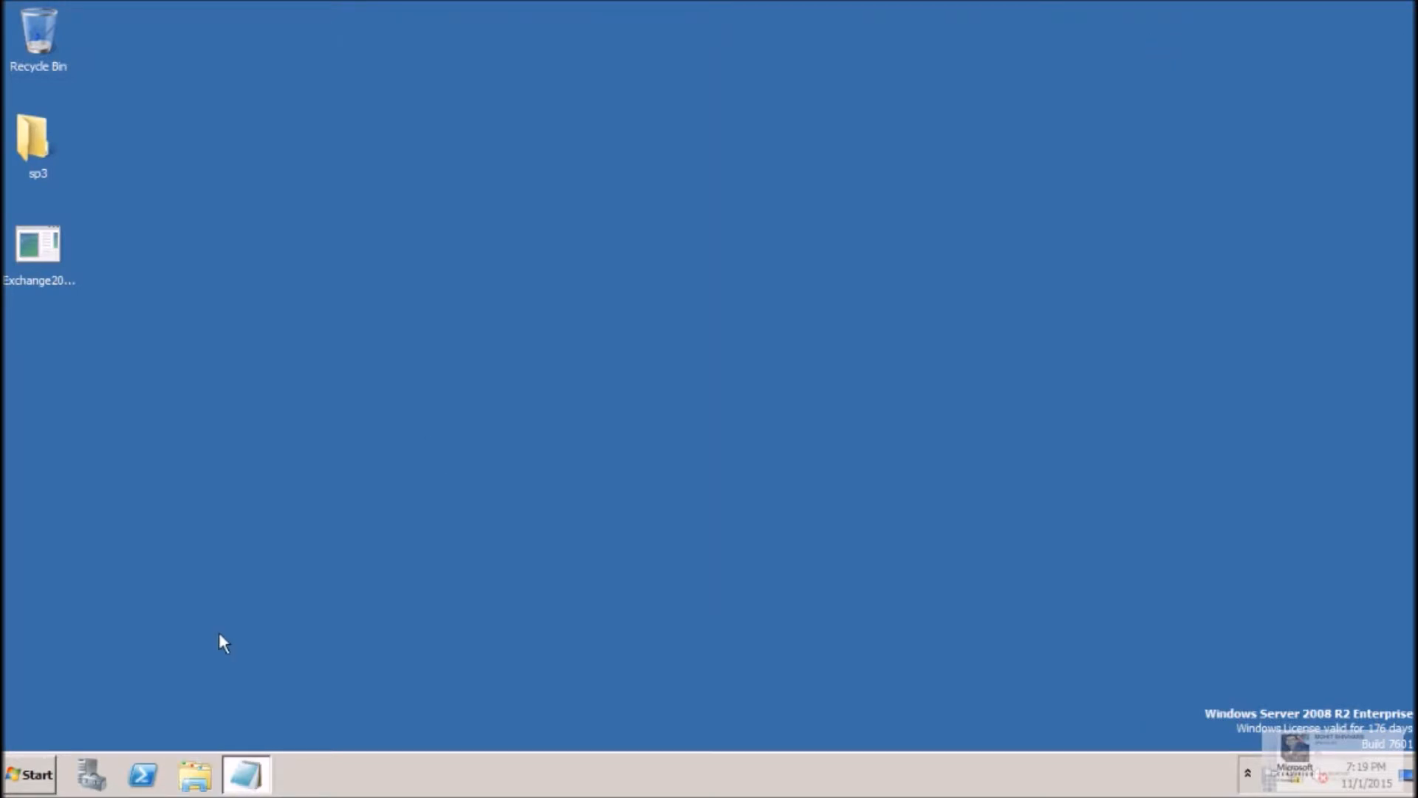
click(30, 772)
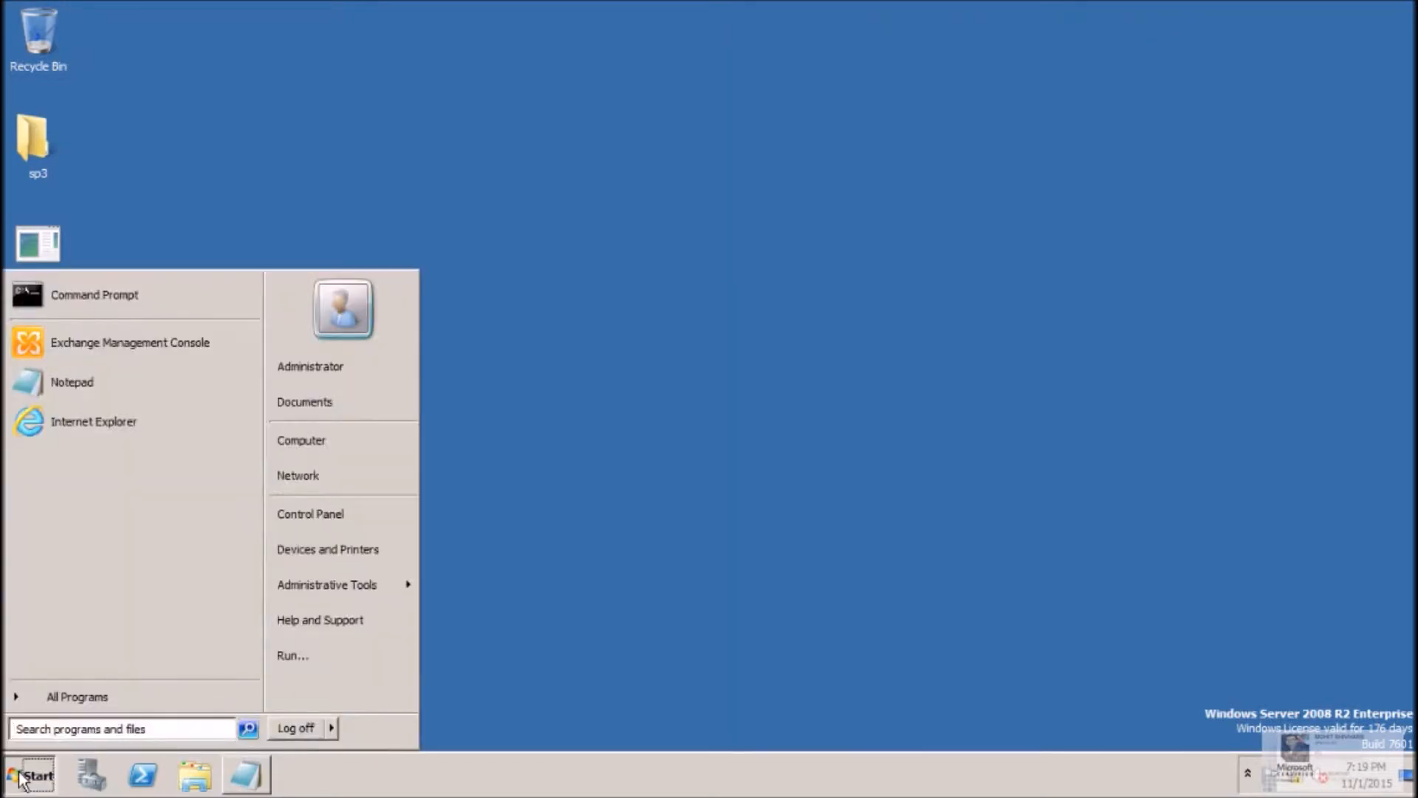
mouse_move(194, 349)
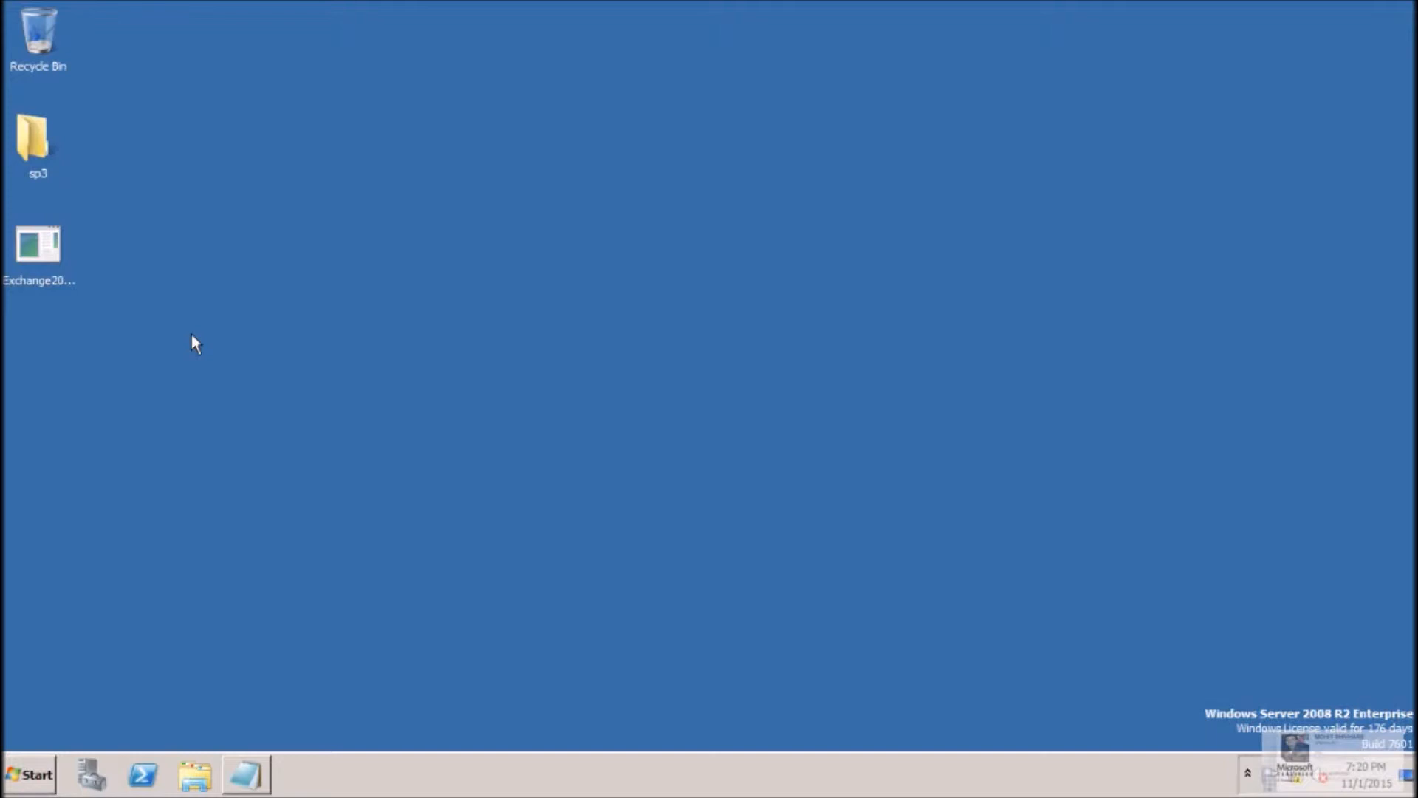
double_click(39, 244)
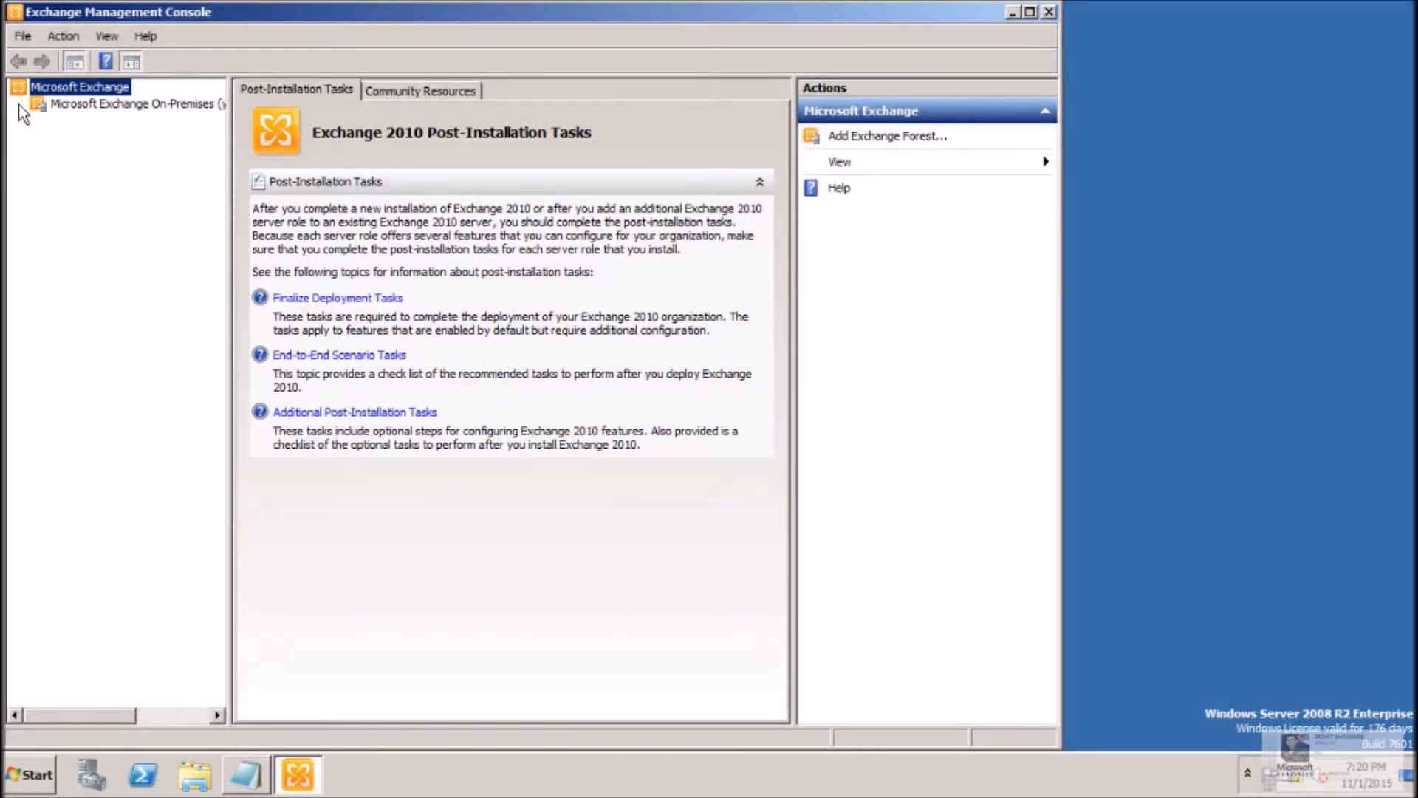
Step: Dismiss the license warning and start New Edge Subscription under Organization Configuration > Hub Transport
click(133, 104)
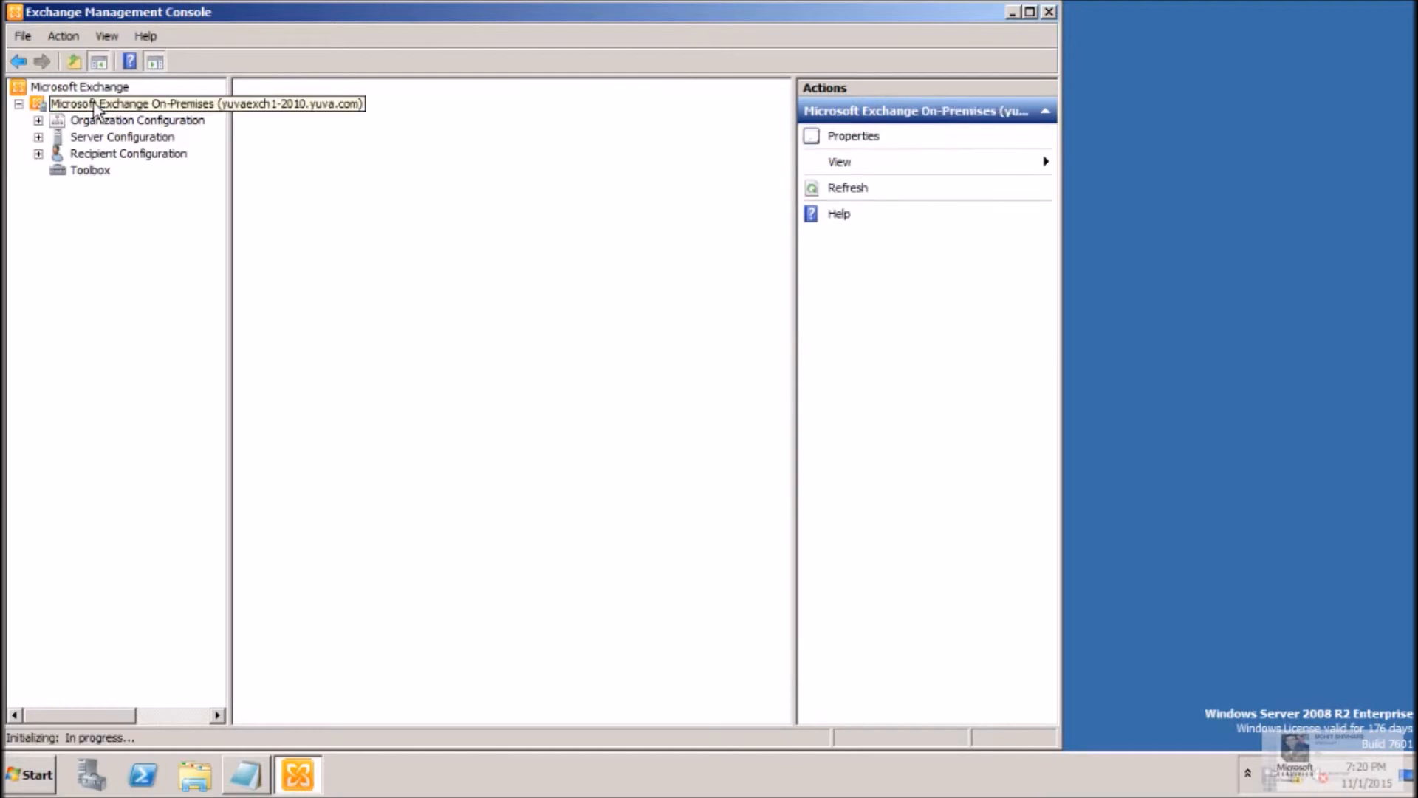
click(111, 103)
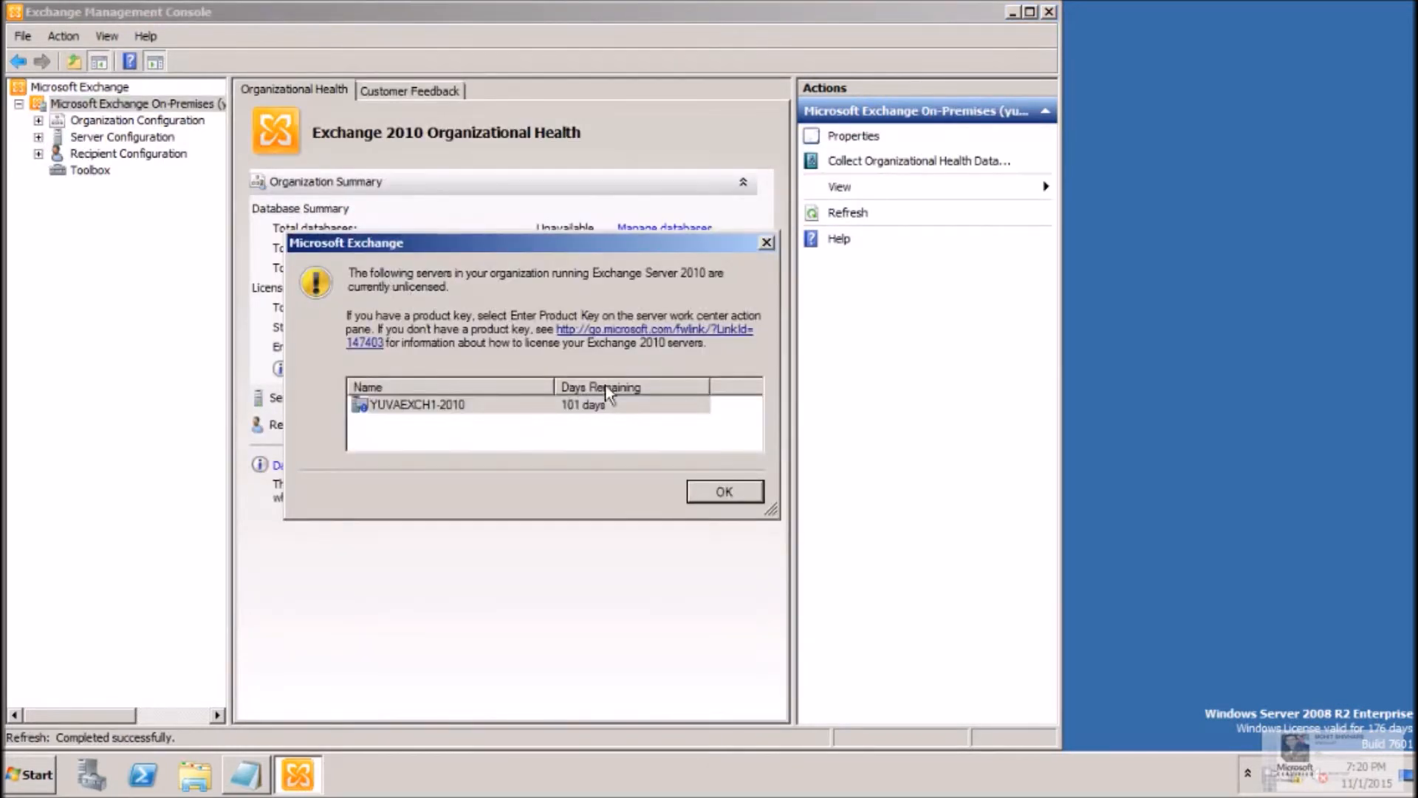
click(724, 491)
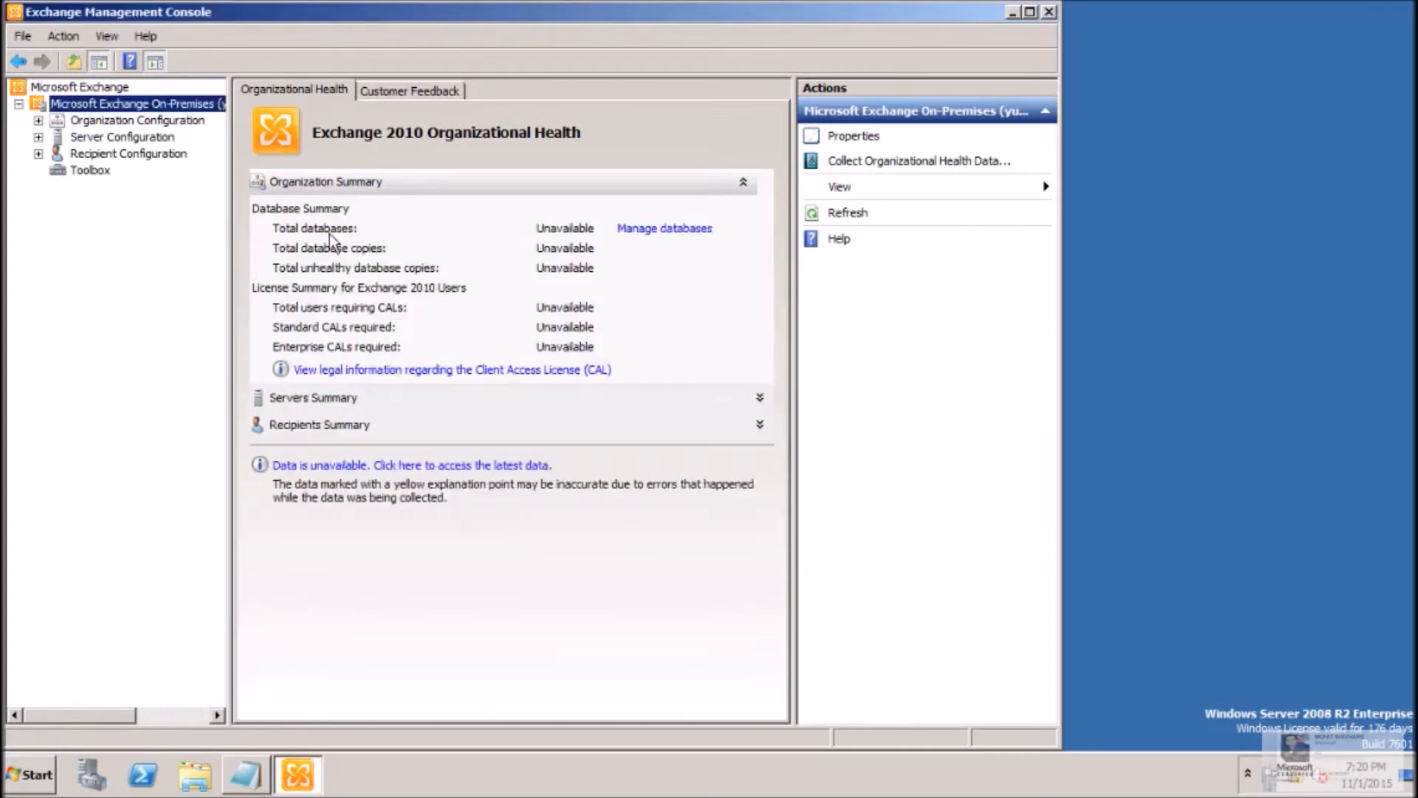
click(38, 121)
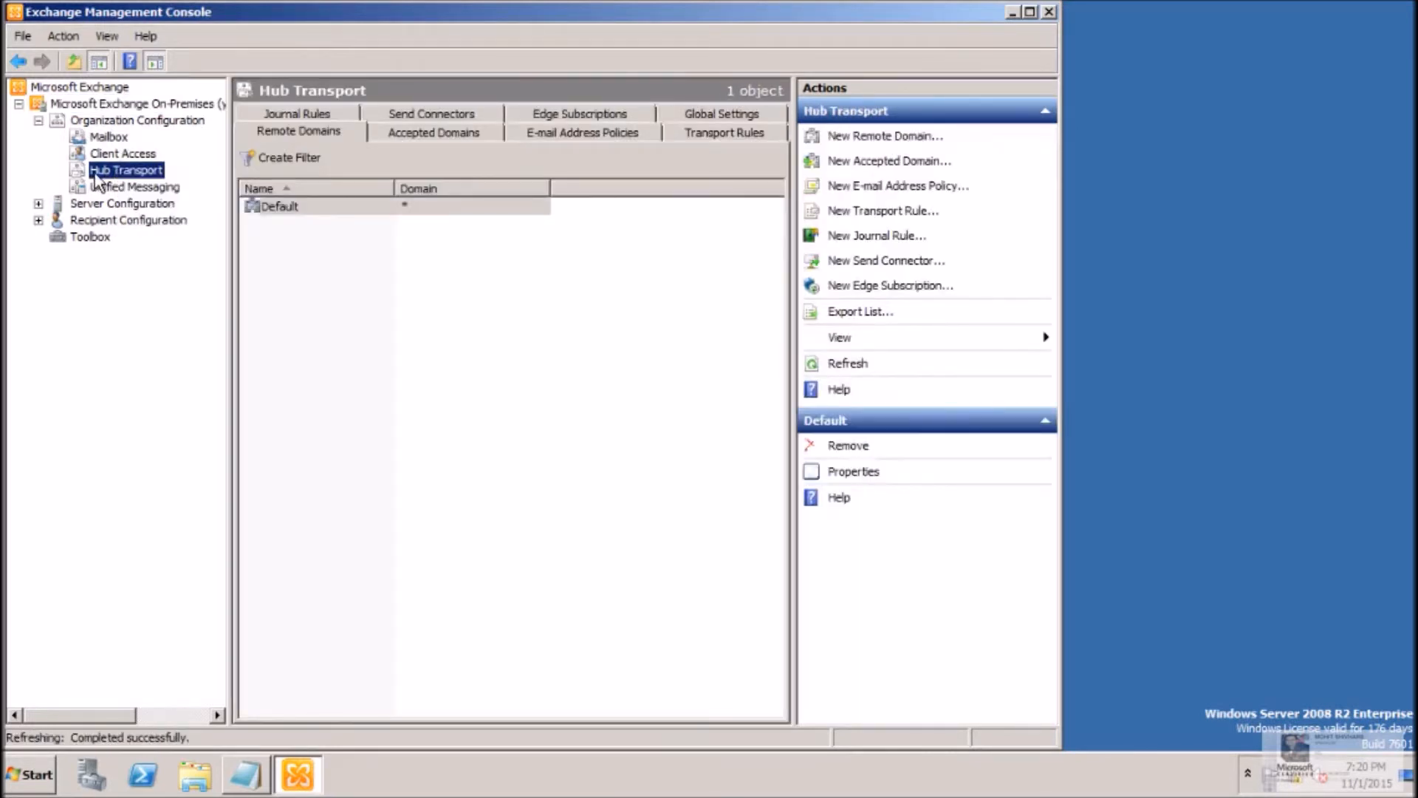
right_click(122, 169)
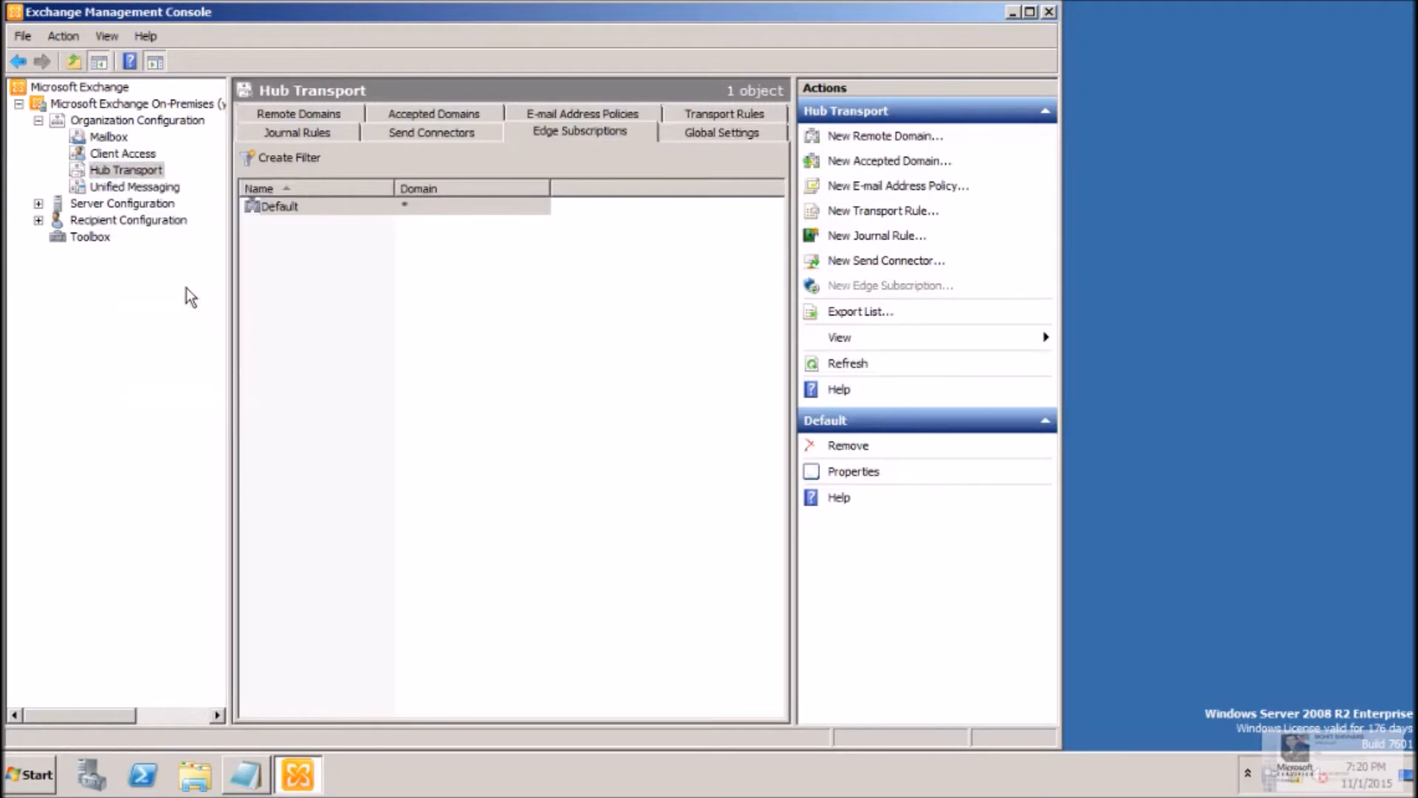
click(889, 285)
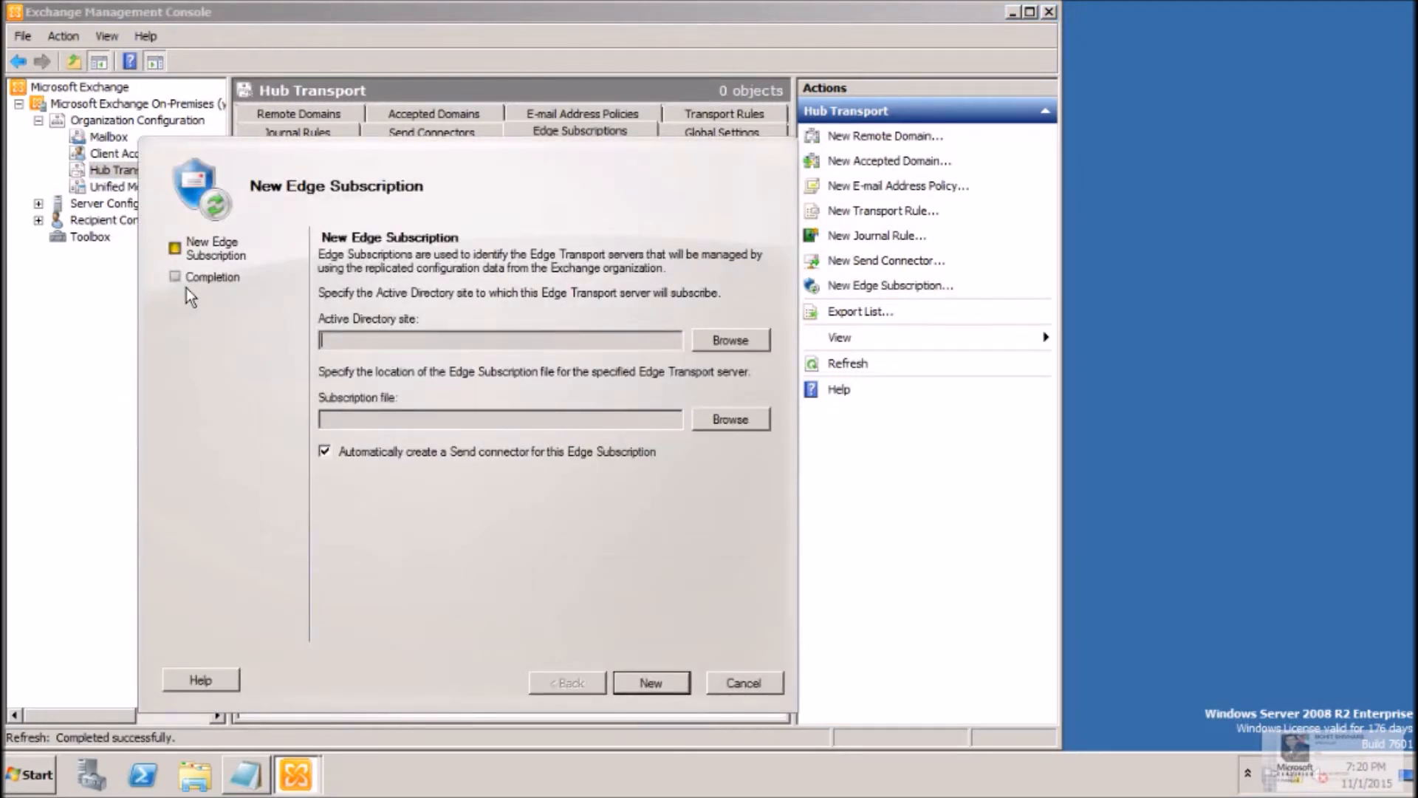
Step: Create the subscription with site Default-First-Site-Name and file EdgeSubscriptionInfo.xml
click(729, 340)
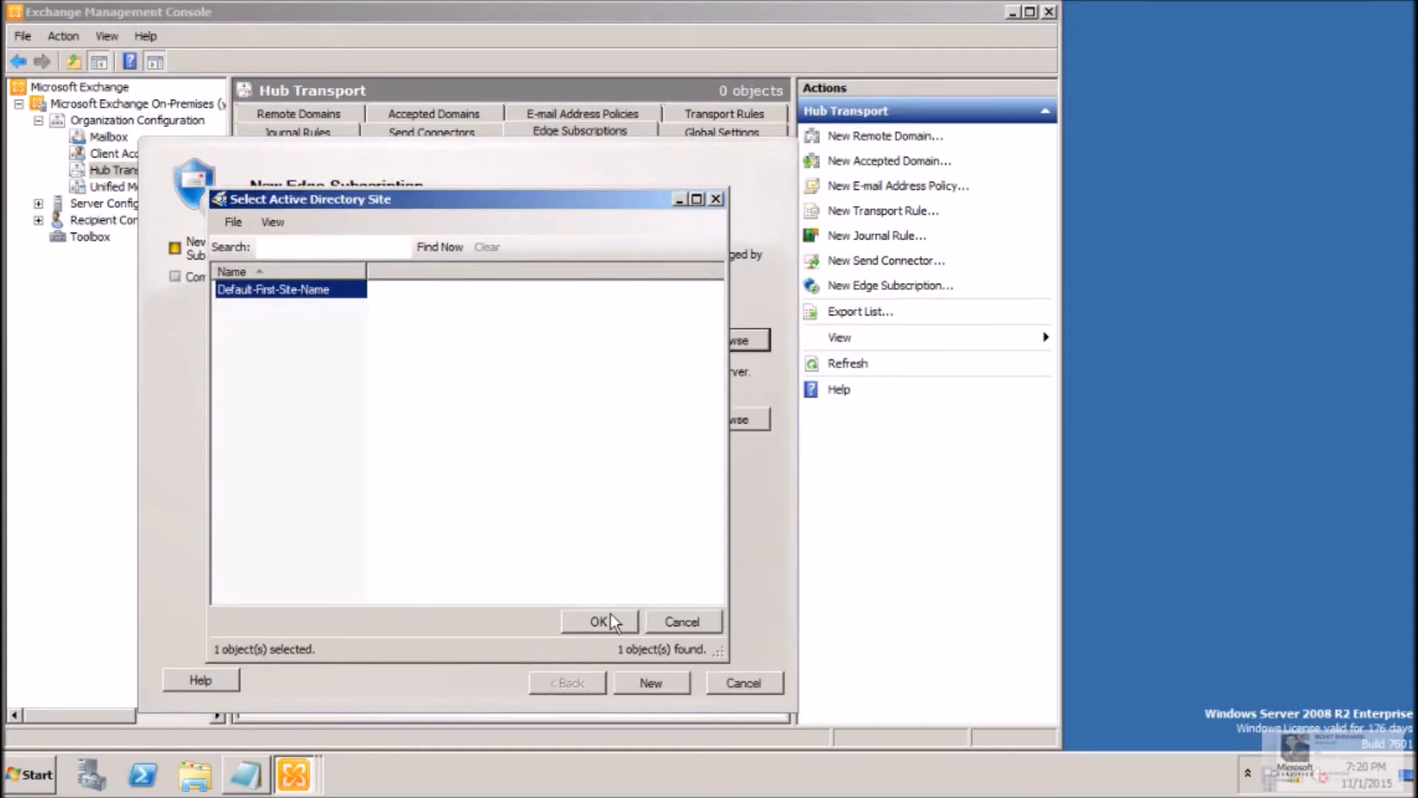
click(599, 620)
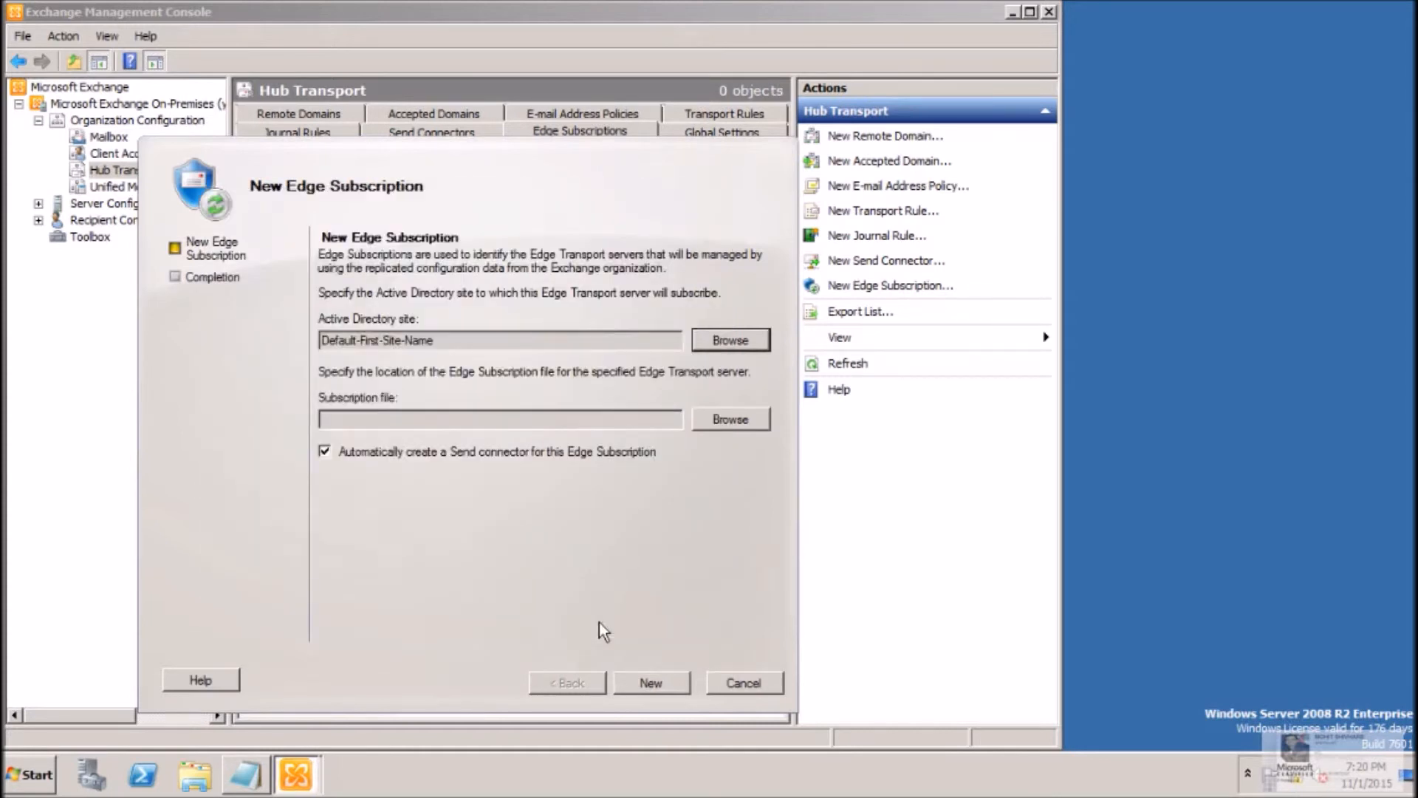
click(730, 419)
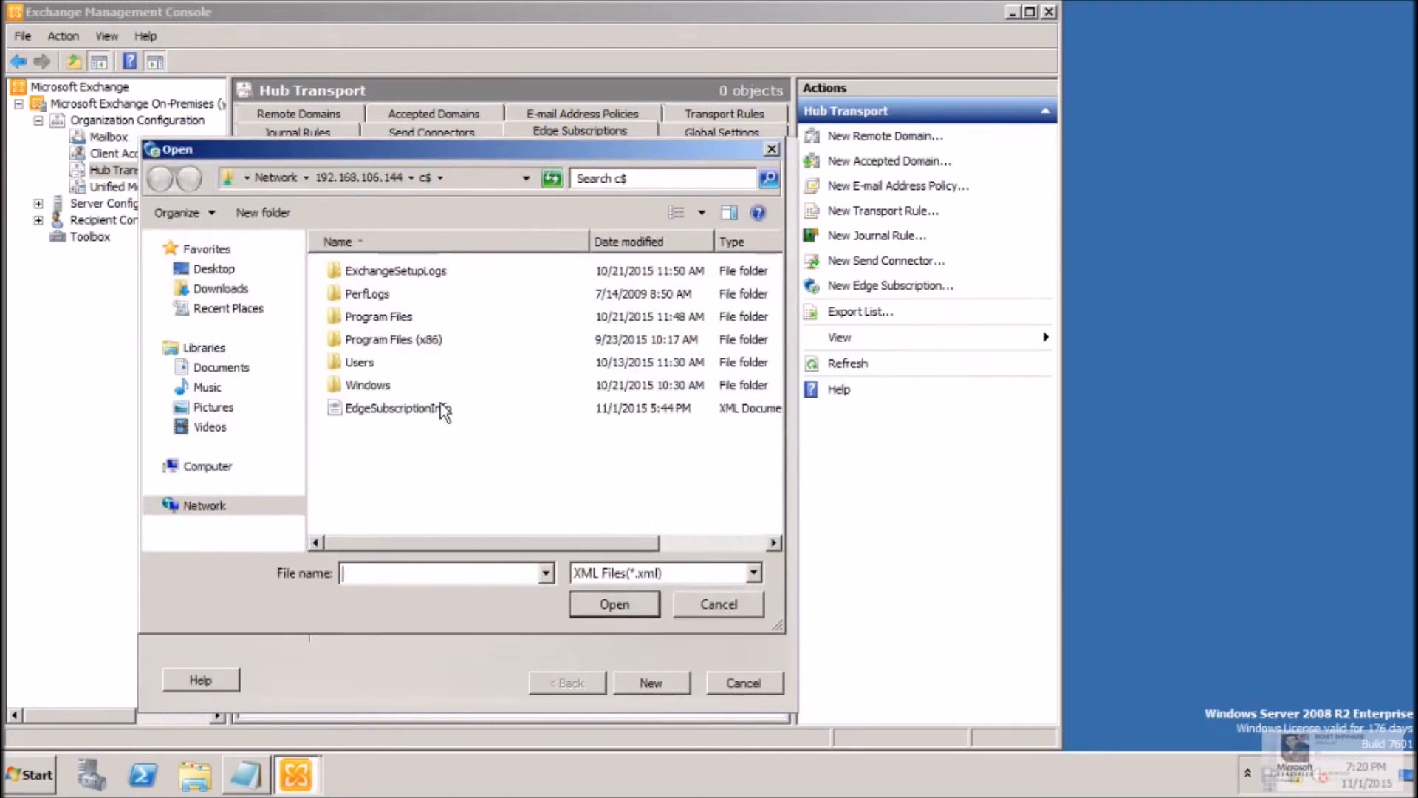
click(614, 604)
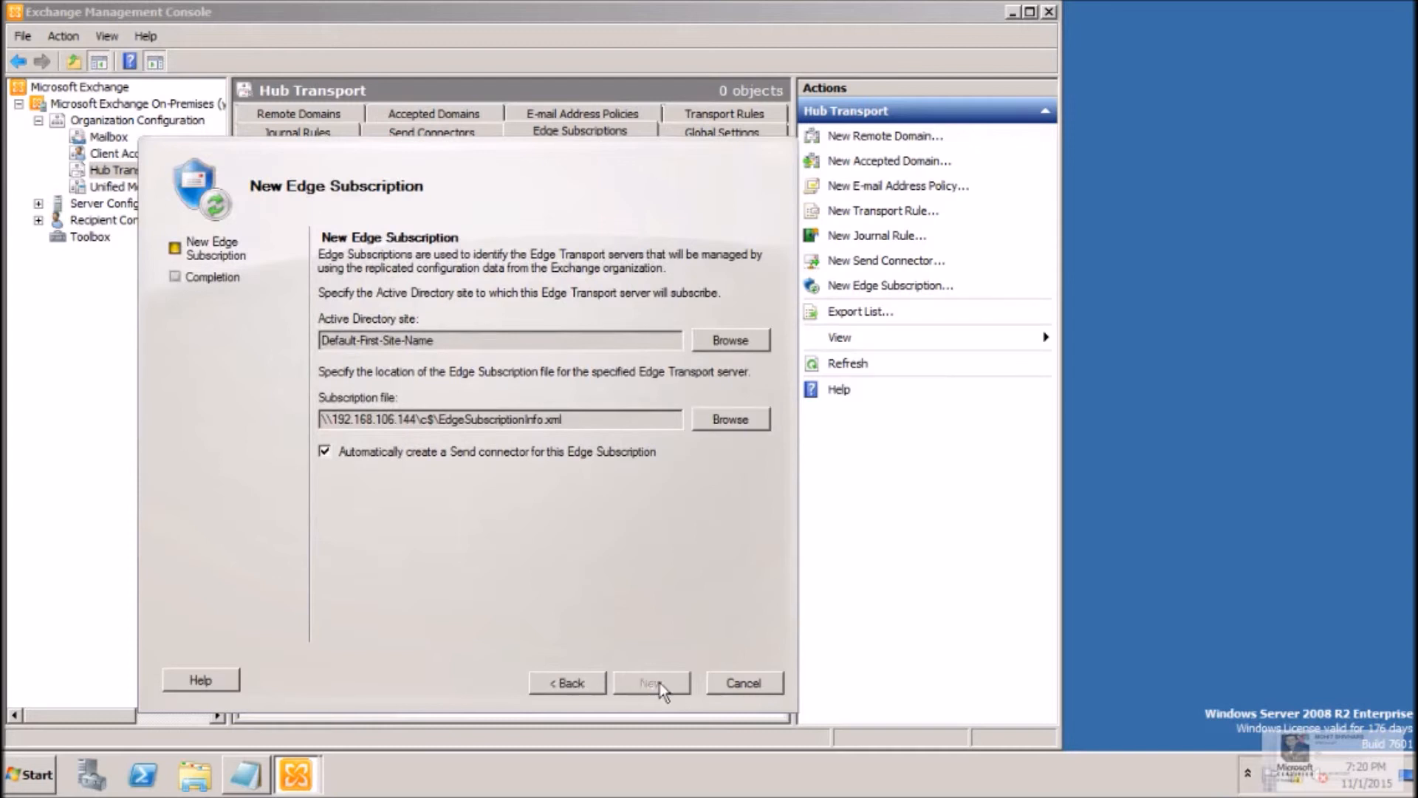
click(652, 682)
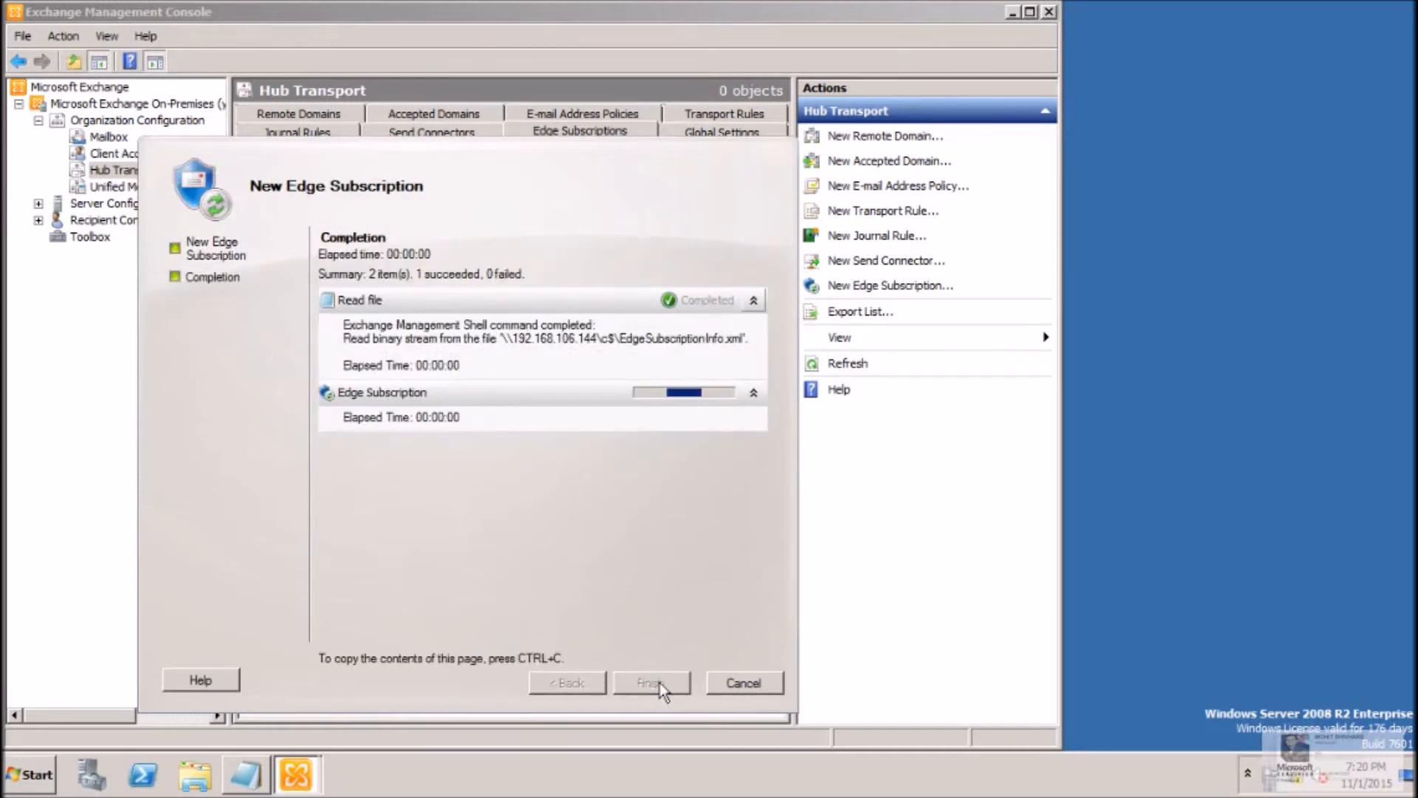